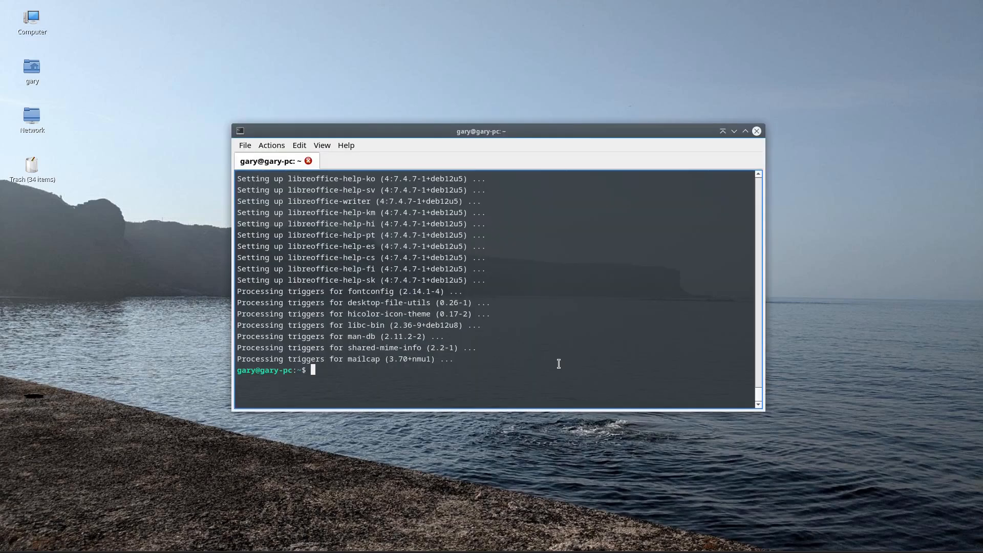
# Install the ecryptfs utilities with 'sudo apt install ecryptfs'.
pyautogui.write('sudo a')
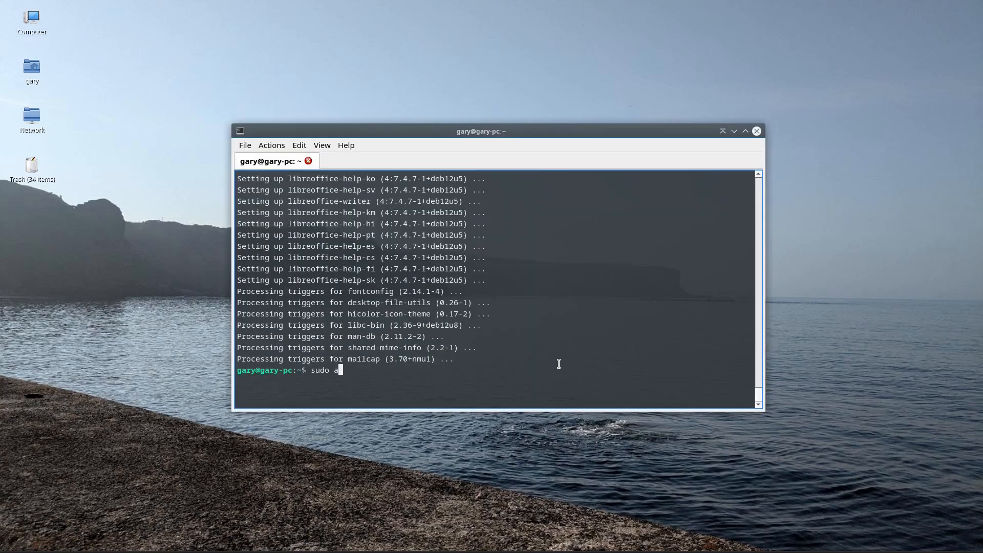
pyautogui.write('pt install ec')
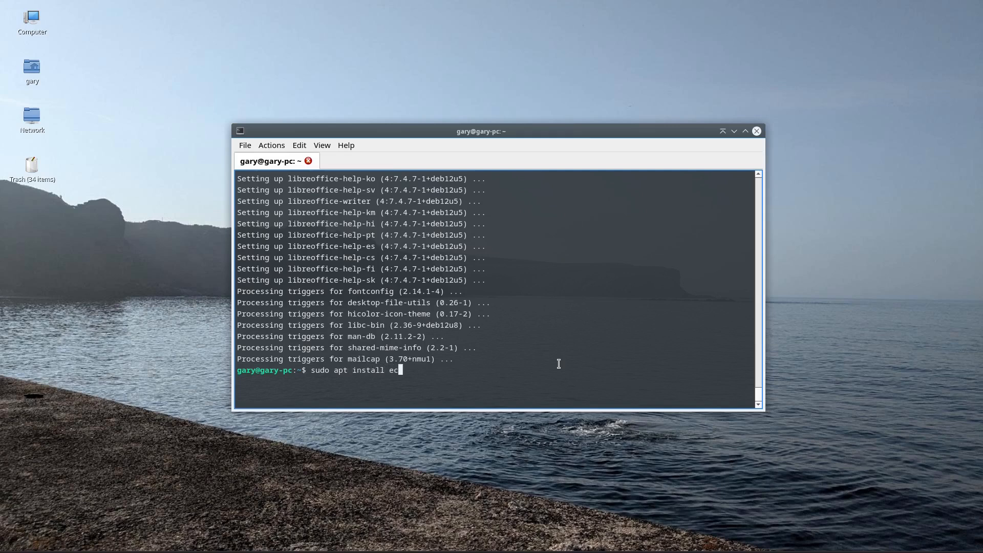
pyautogui.write('ryptfs')
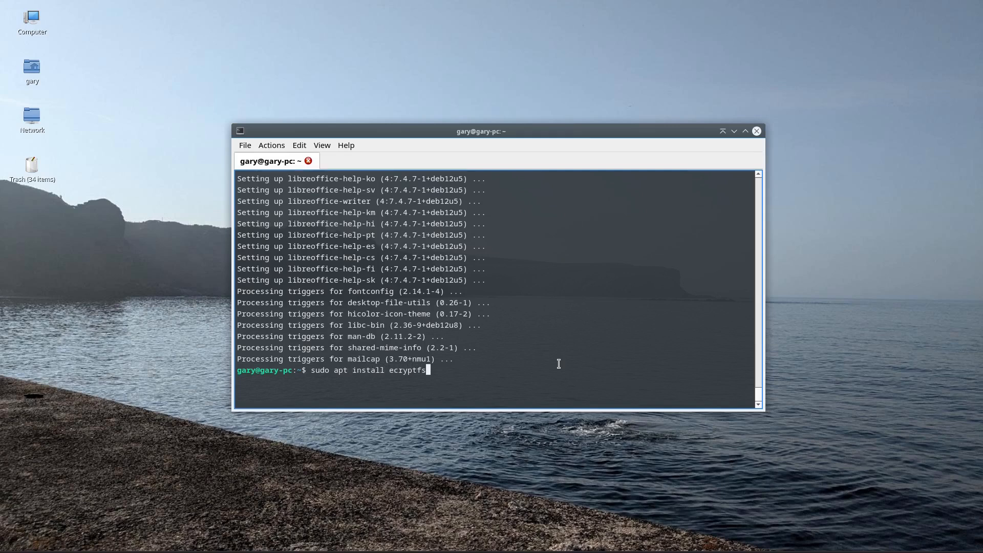
pyautogui.press('Return')
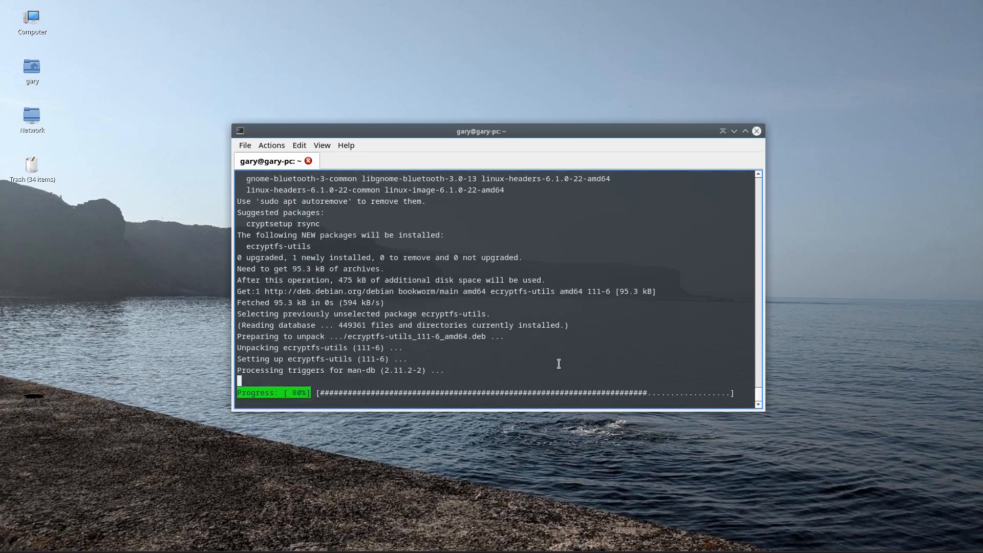
# Install rsync with 'sudo apt install rsync'.
pyautogui.write('sudo')
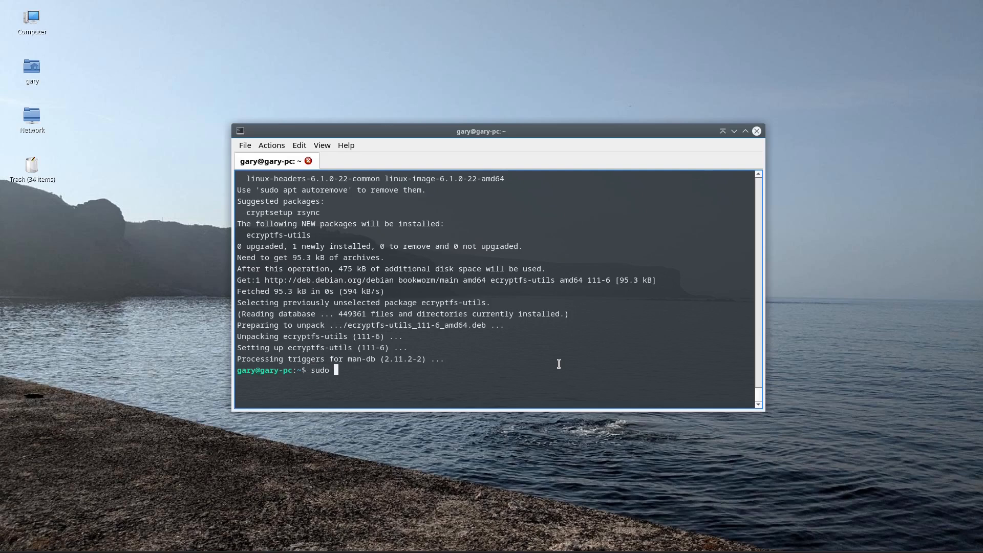
pyautogui.write('apt install rs')
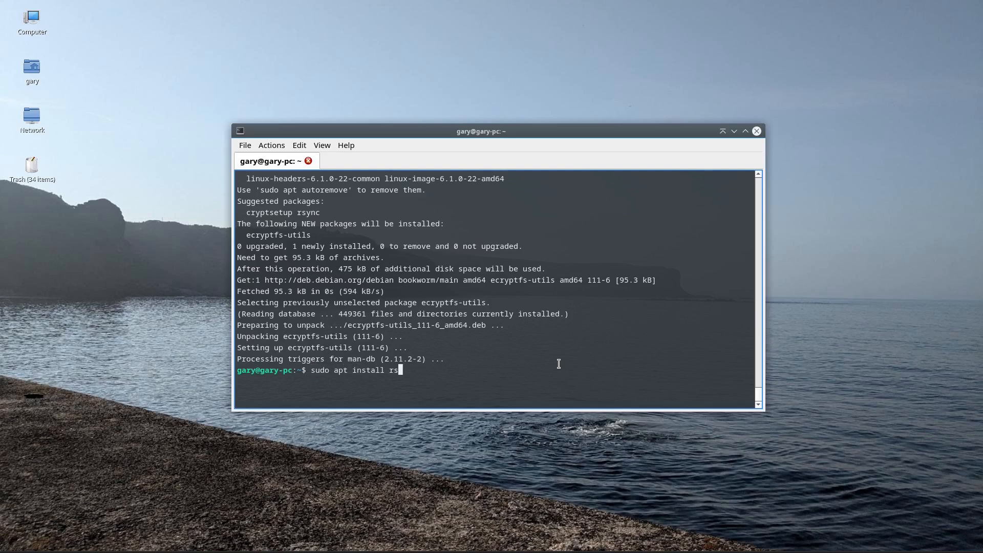
pyautogui.press('Return')
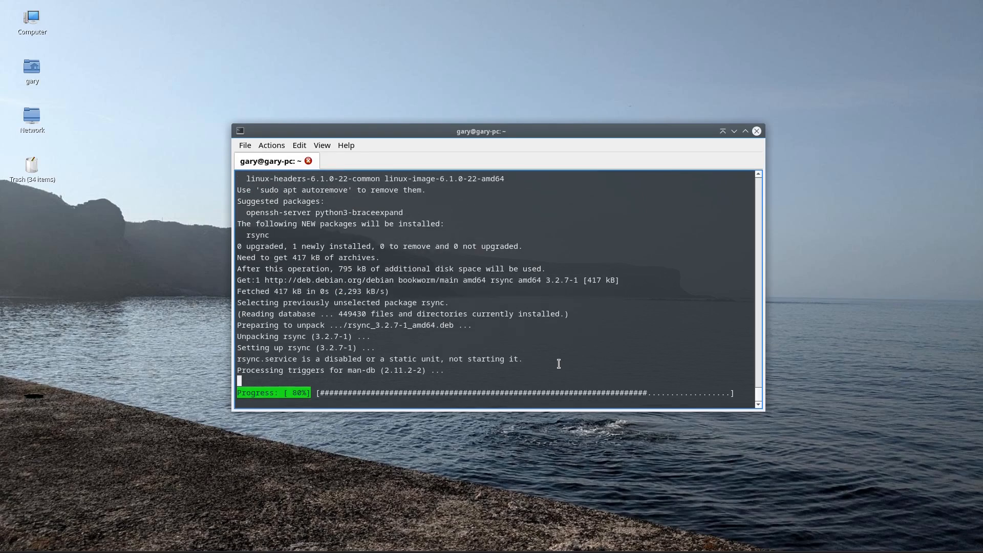
# Clear the install output and enter 'sudo useradd -m test' without running it.
pyautogui.press('Return')
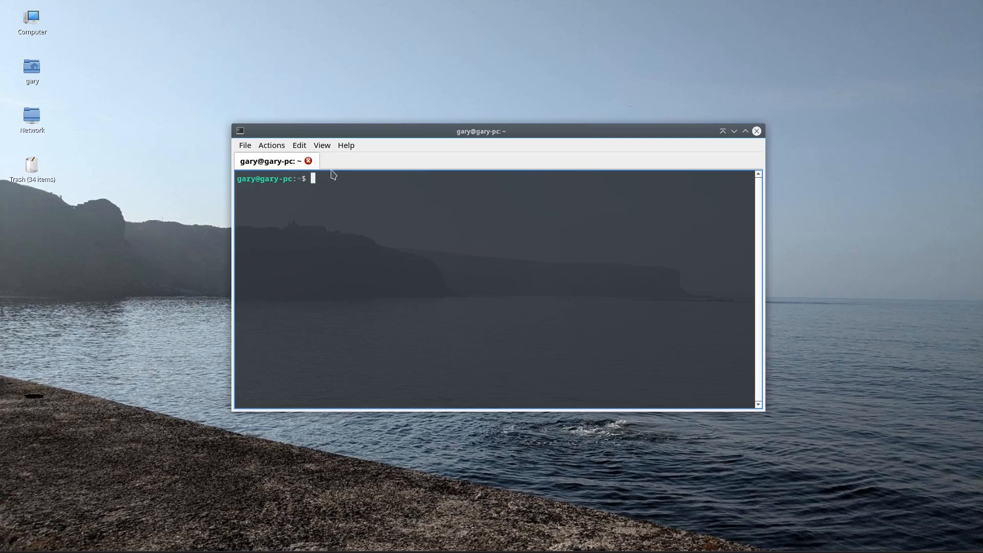
pyautogui.moveTo(640, 292)
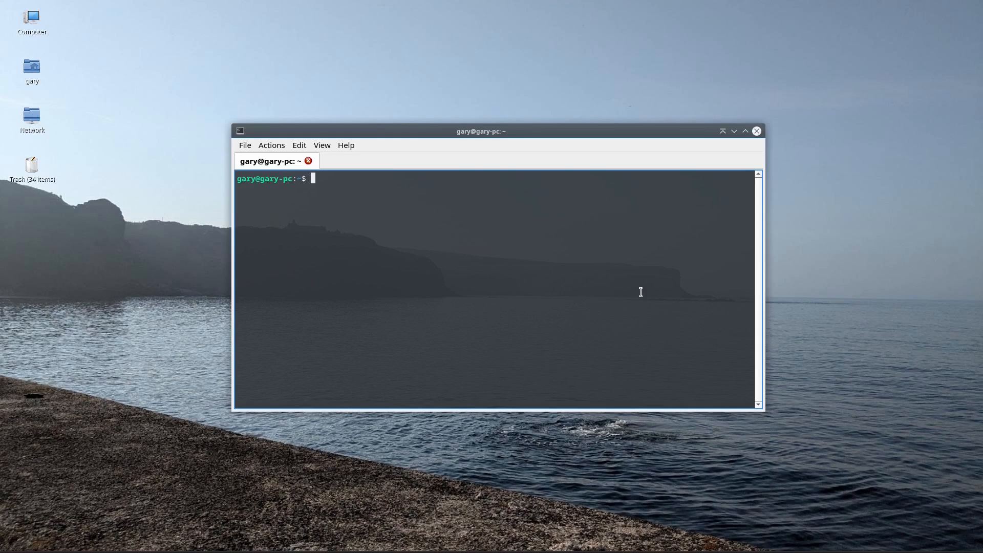
pyautogui.write('sudo user')
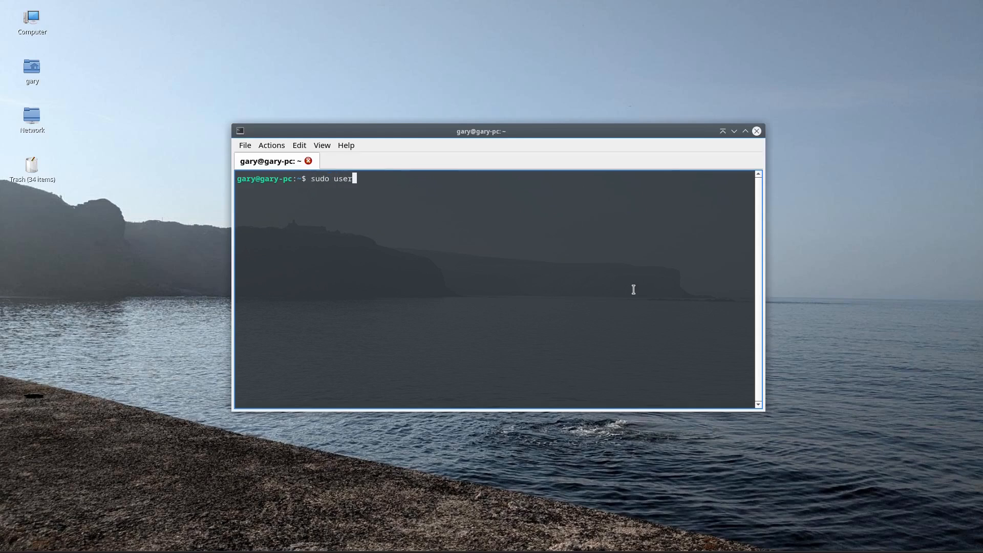
pyautogui.write('add -m test')
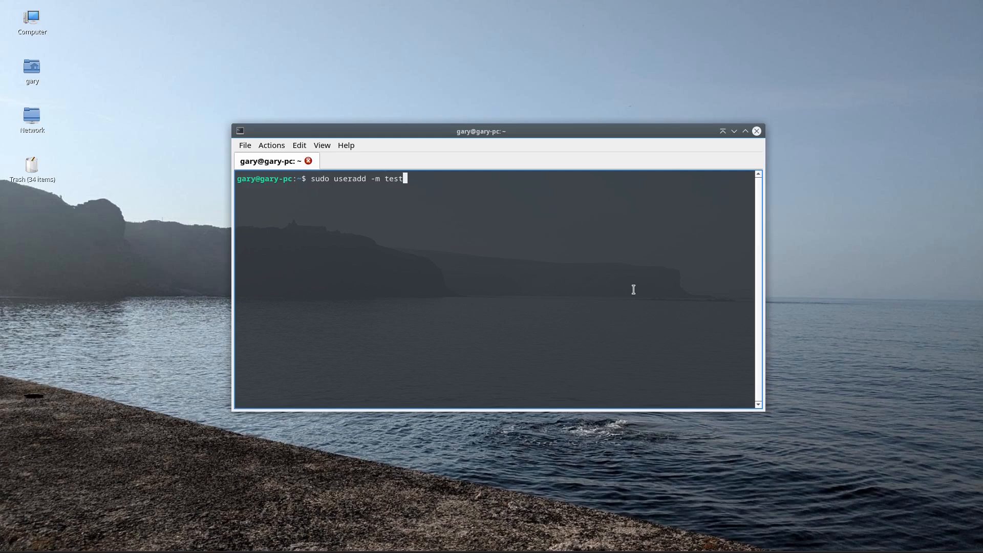
# Create the test user, then set its password via 'sudo passwd test', entering it twice.
pyautogui.press('Return')
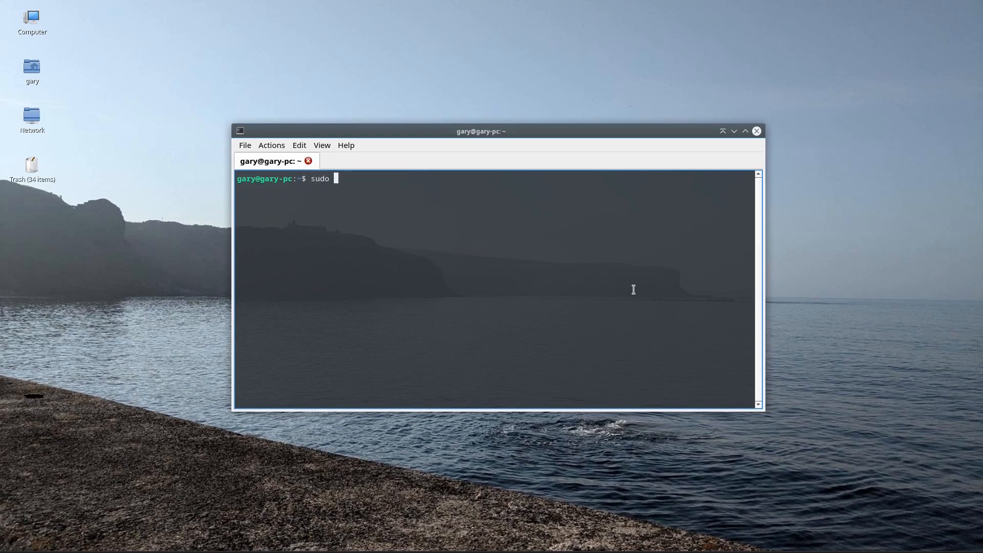
pyautogui.write('passwd test')
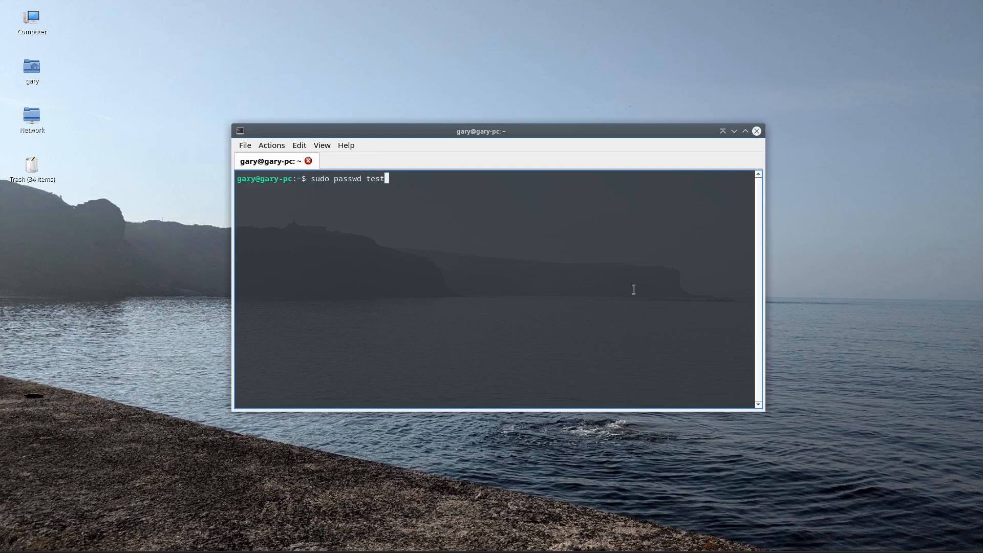
pyautogui.press('Return')
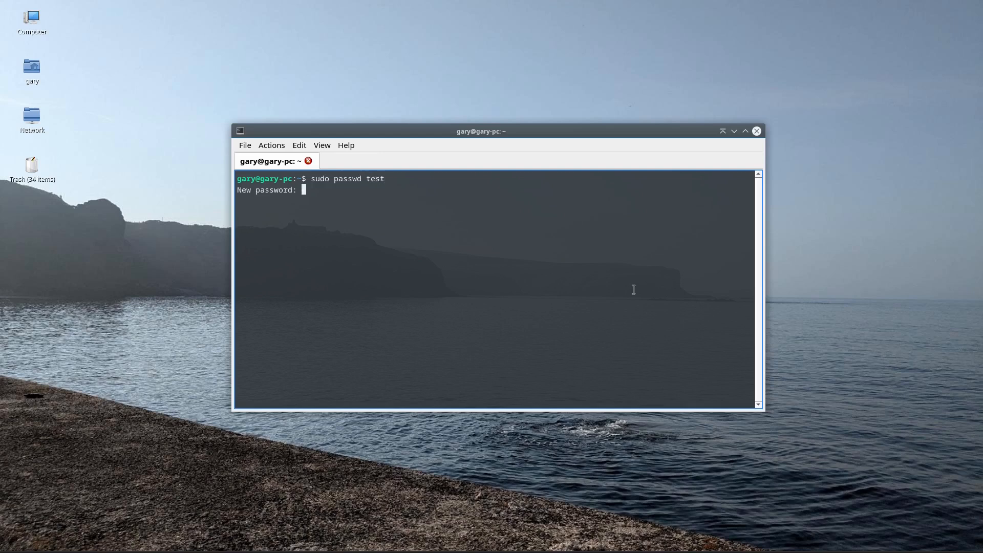
pyautogui.press('Return')
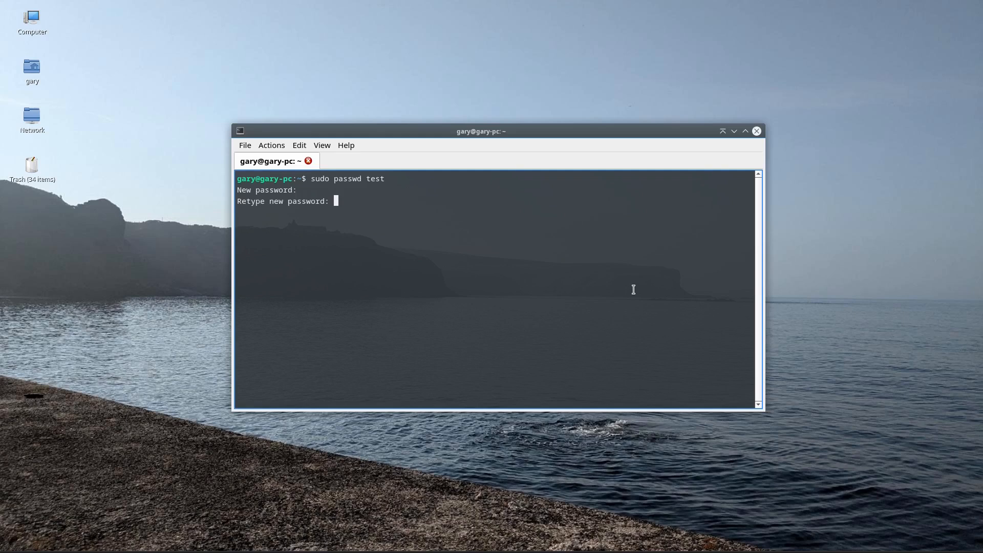
pyautogui.press('Return')
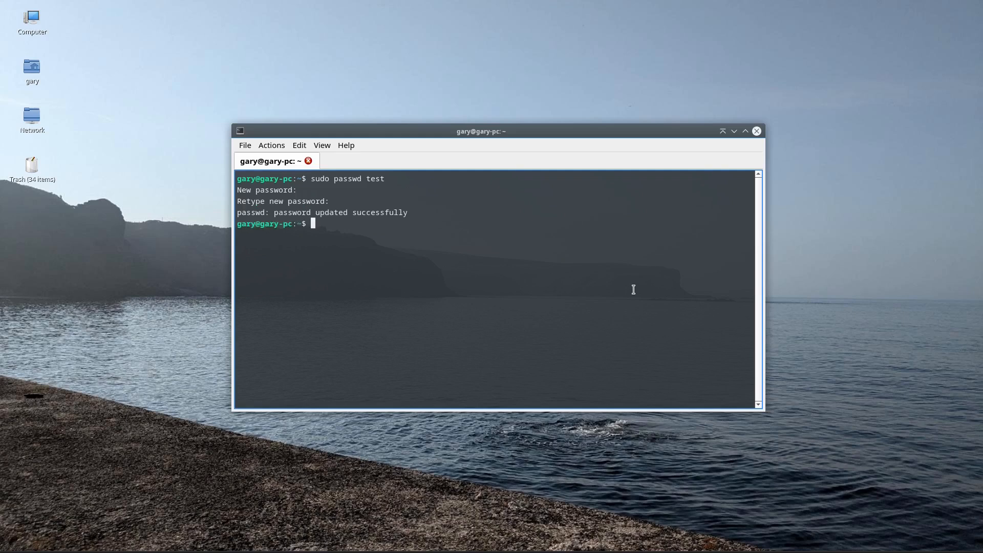
# Add the test user to the sudo group with 'sudo usermod -aG sudo test'.
pyautogui.write('sudo')
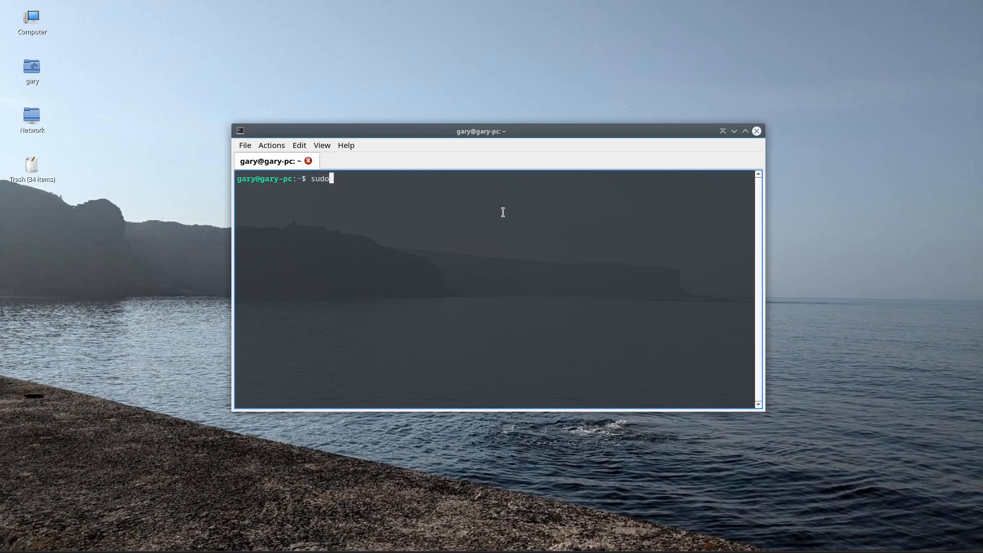
pyautogui.write('usermod -a')
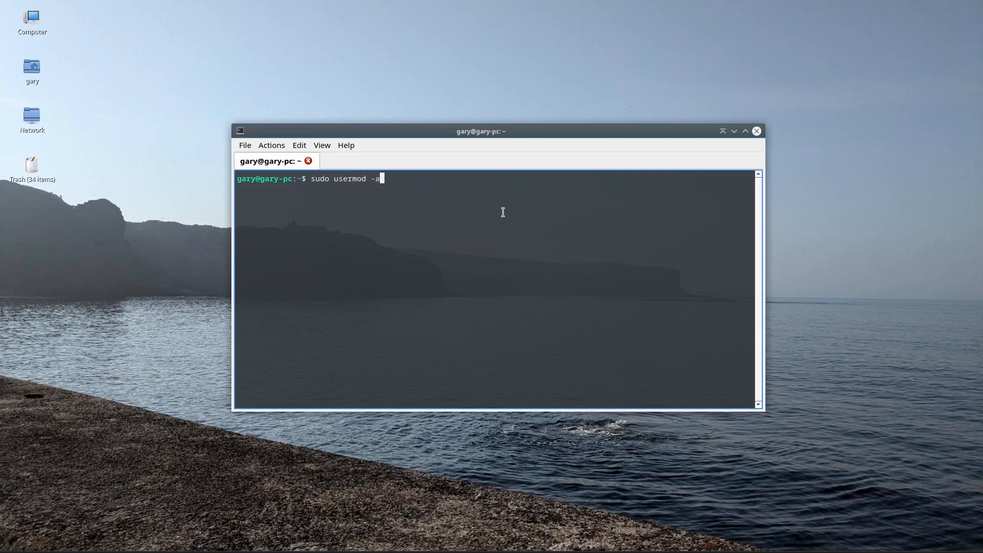
pyautogui.write('G sudo')
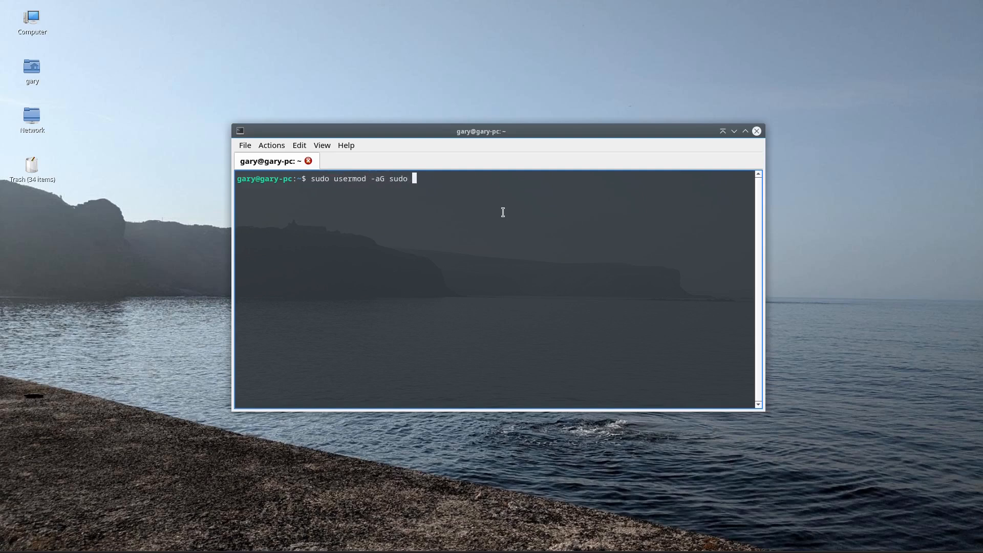
pyautogui.write('te')
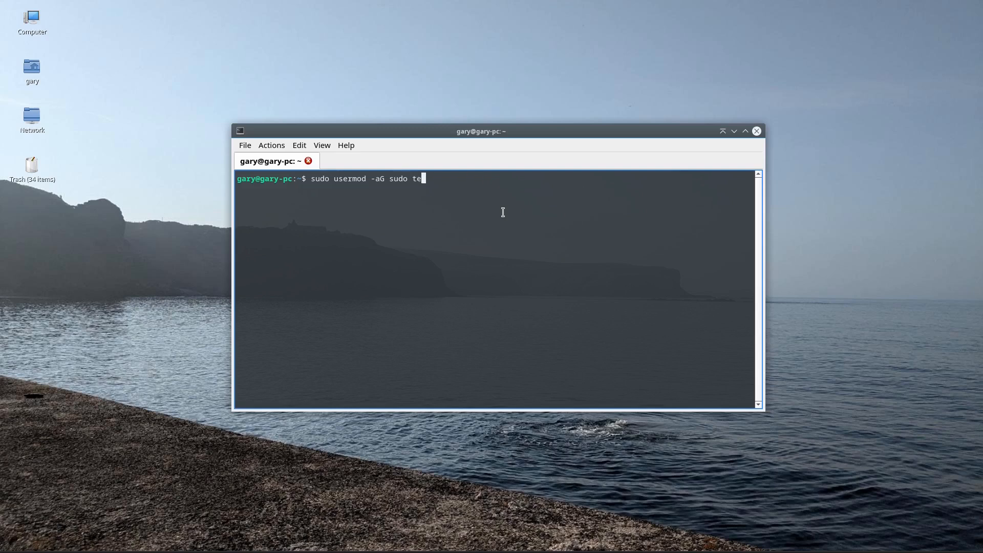
pyautogui.write('st')
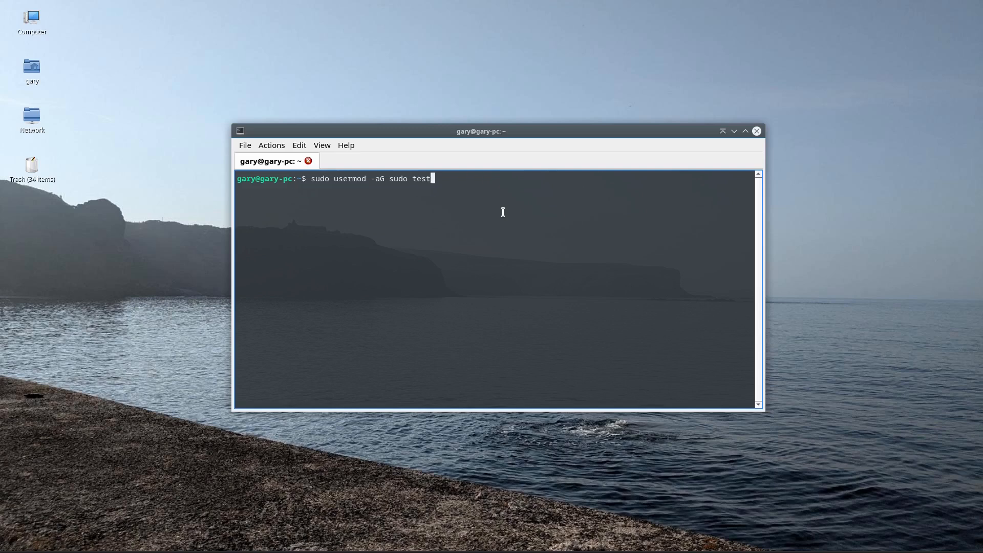
pyautogui.press('Return')
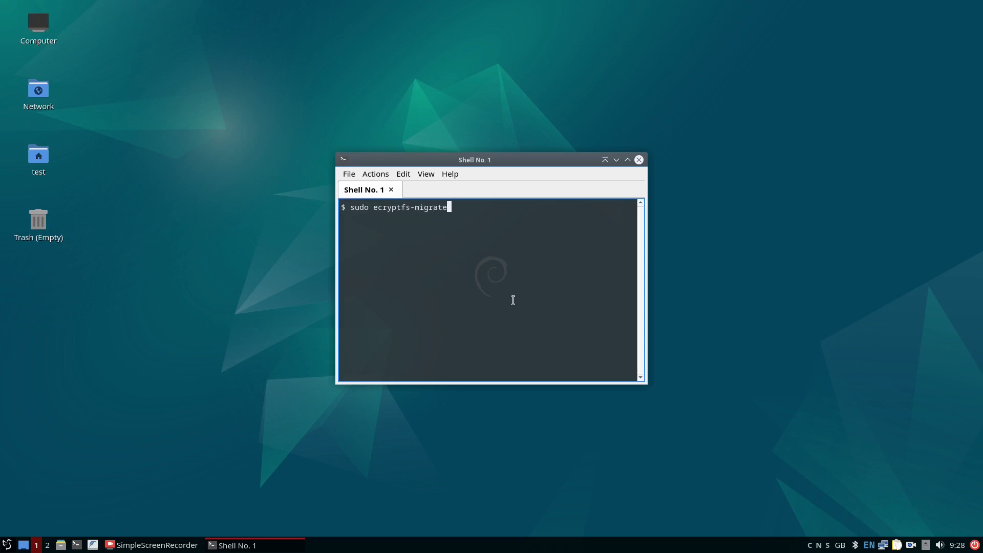
# Run 'sudo ecryptfs-migrate-home -u gary' as test and review the post-migration notes.
pyautogui.write('-home -')
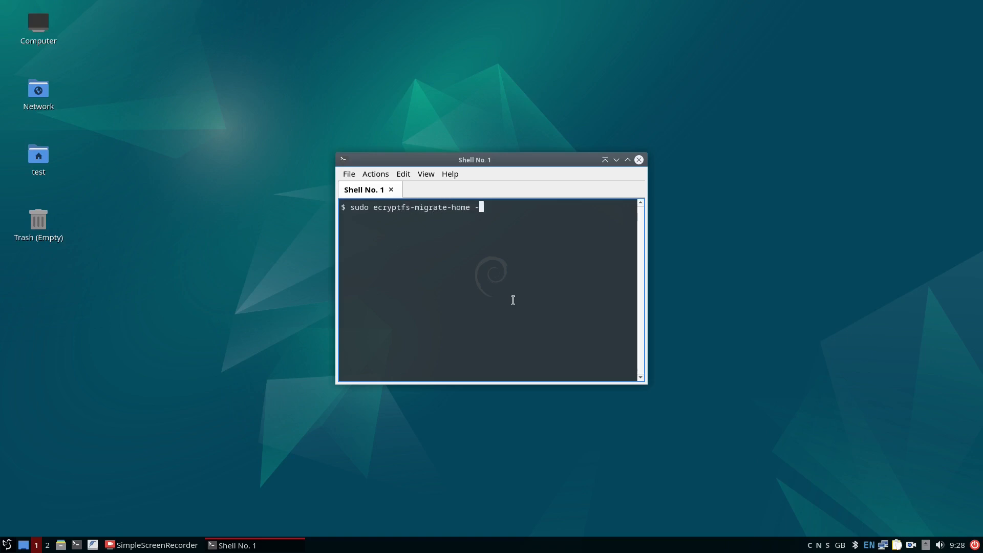
pyautogui.press('Return')
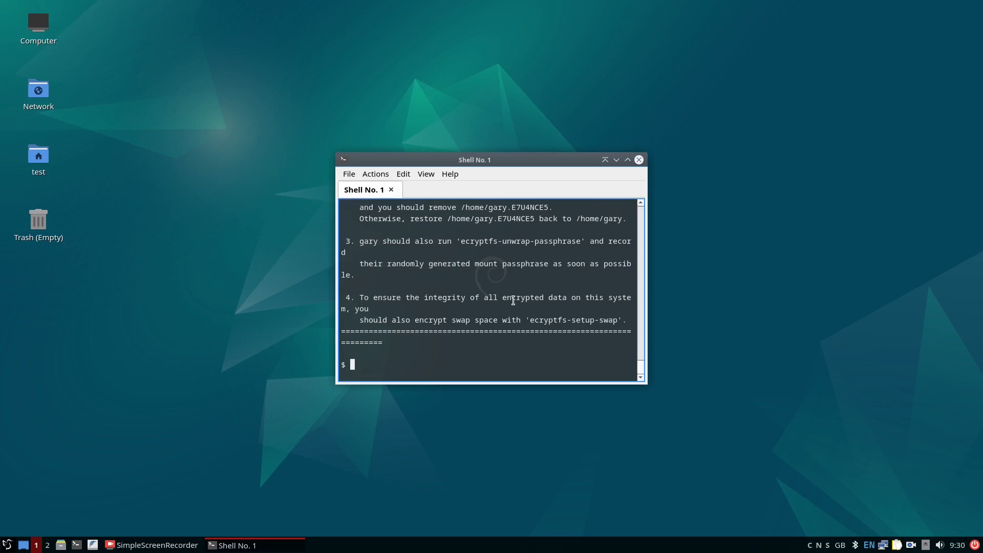
pyautogui.scroll(3)
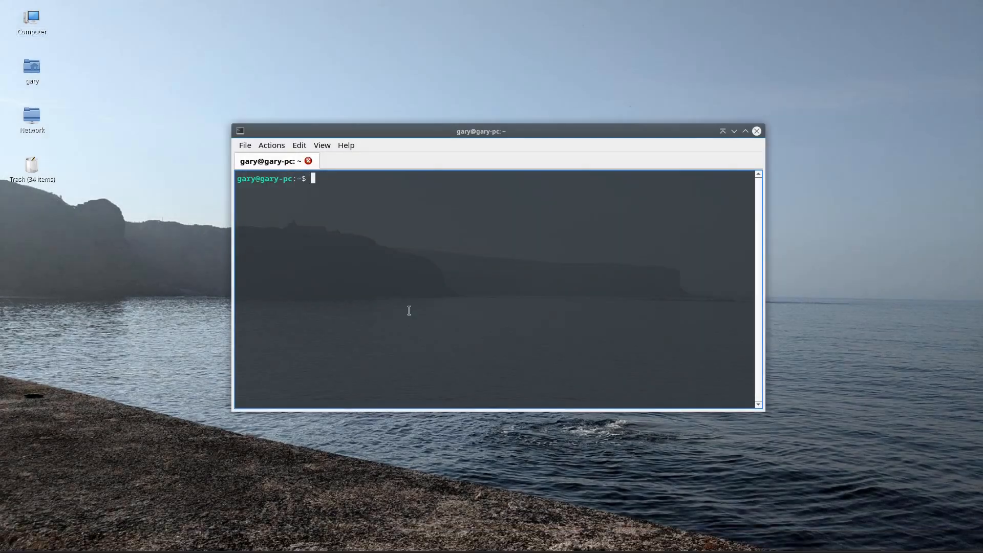
pyautogui.moveTo(468, 292)
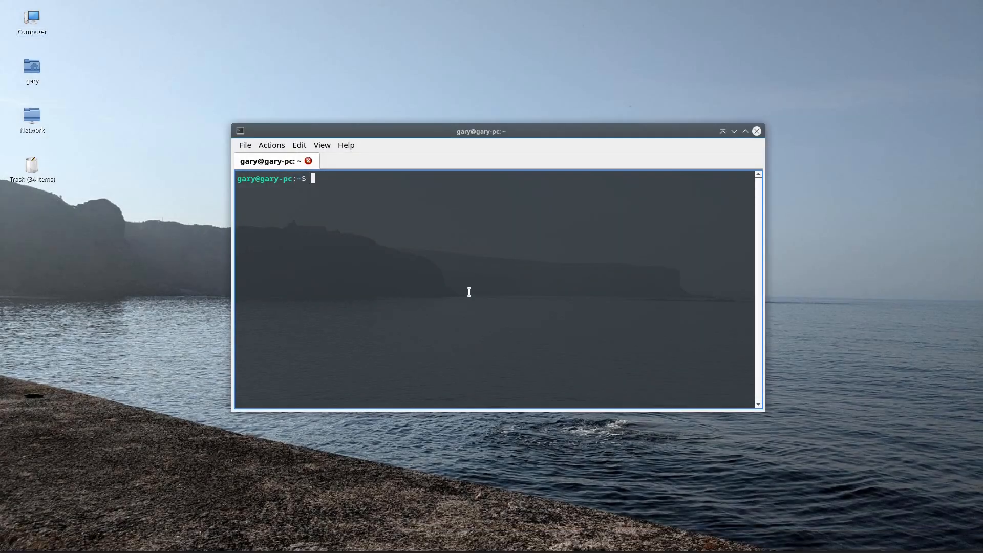
# Run 'ecryptfs-unwrap-passphrase' and submit the login password to reveal the mount passphrase.
pyautogui.write('ecry')
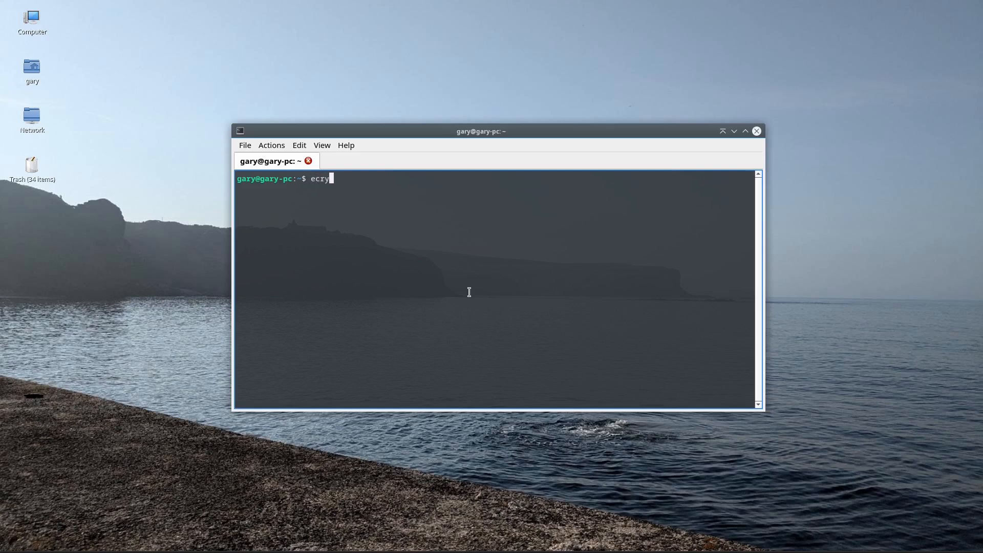
pyautogui.write('ptfs-unw')
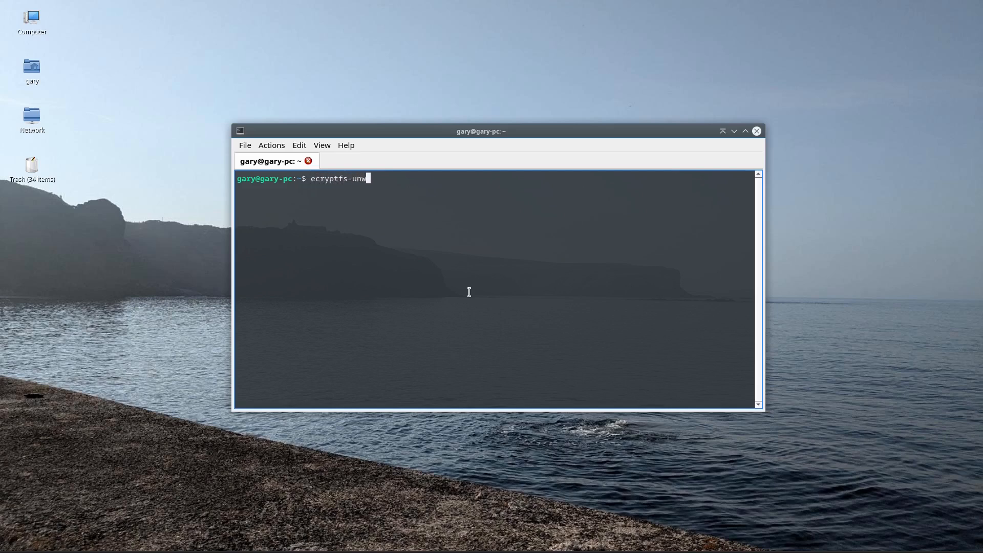
pyautogui.write('rap-pass')
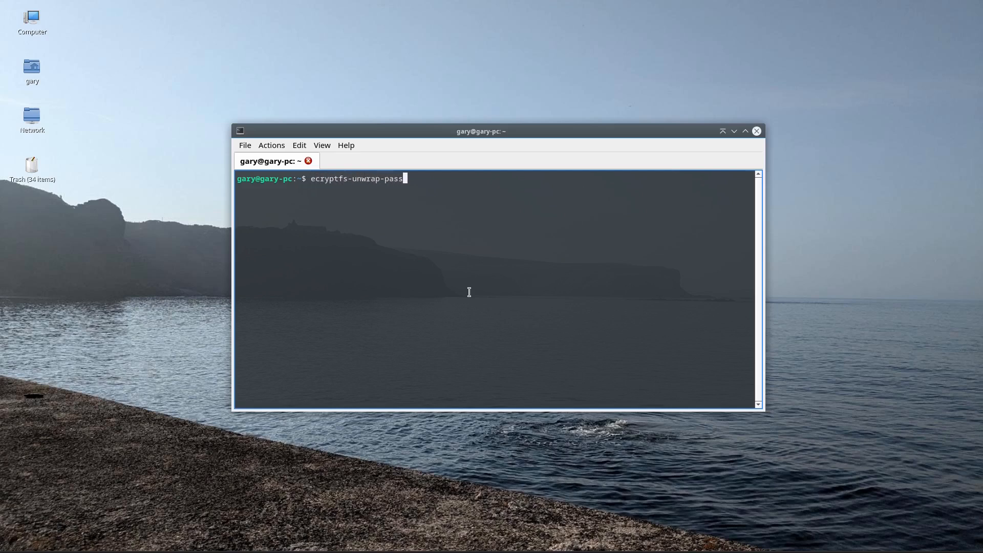
pyautogui.press('Return')
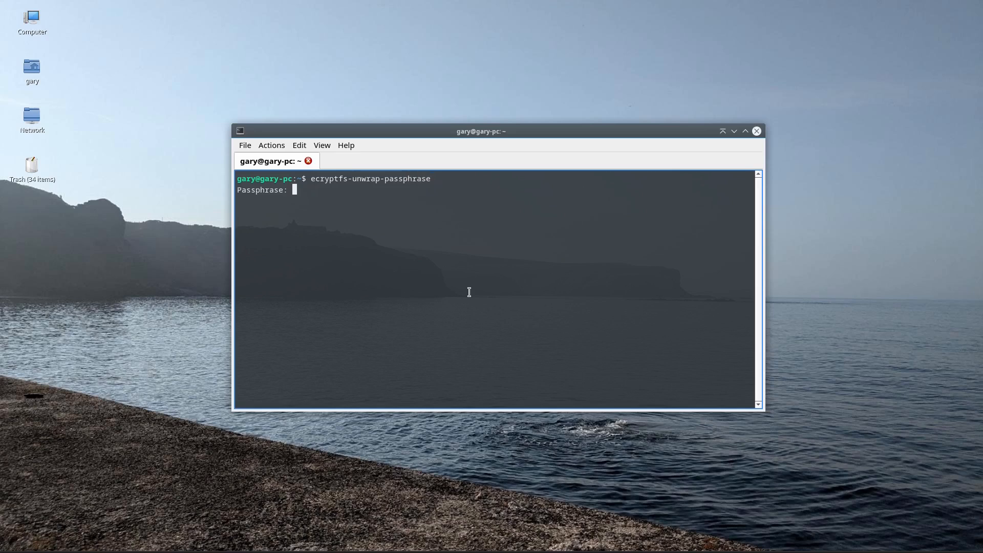
pyautogui.press('Return')
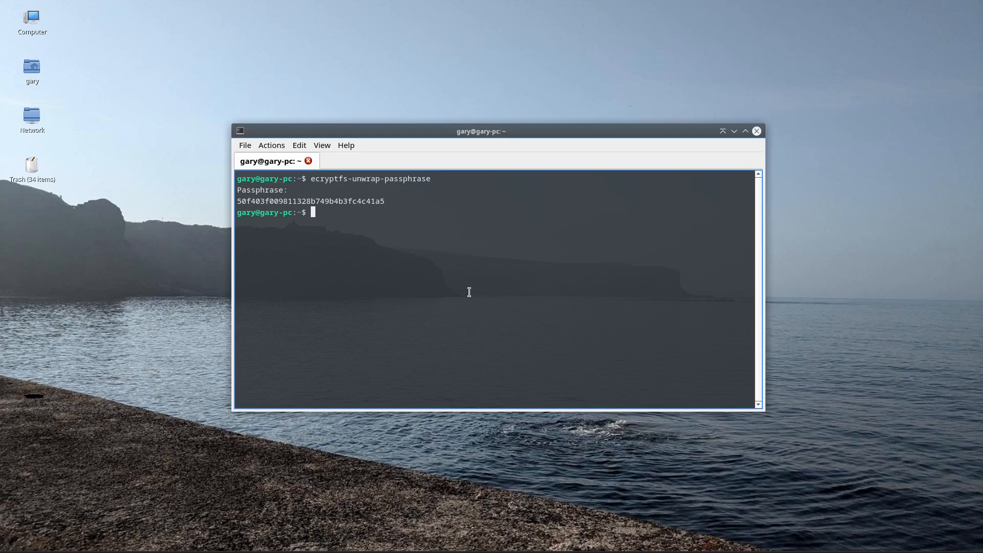
pyautogui.click(734, 132)
pyautogui.write('sudo use')
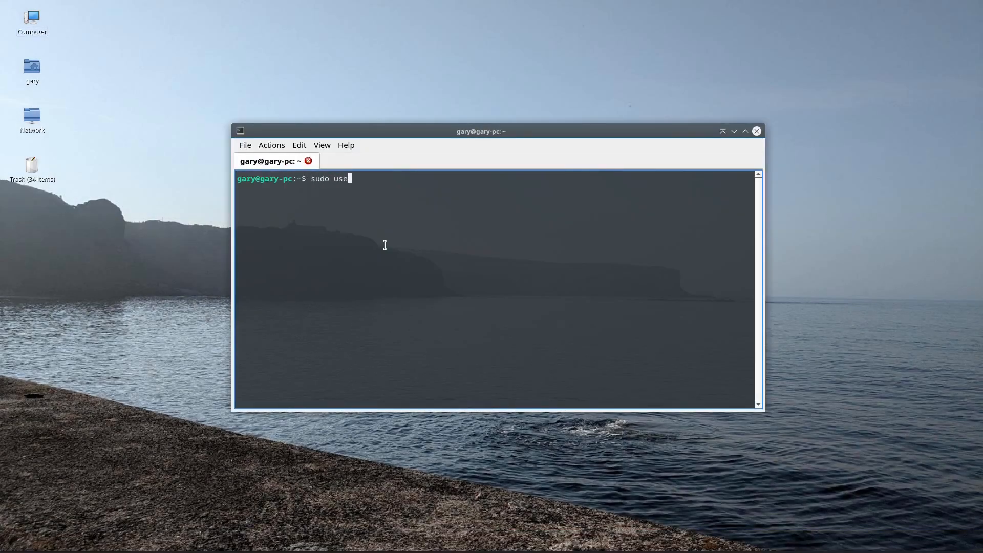
# Delete the test user with 'sudo userdel test', confirm the password, and close the terminal.
pyautogui.write('rdel test')
pyautogui.press('Return')
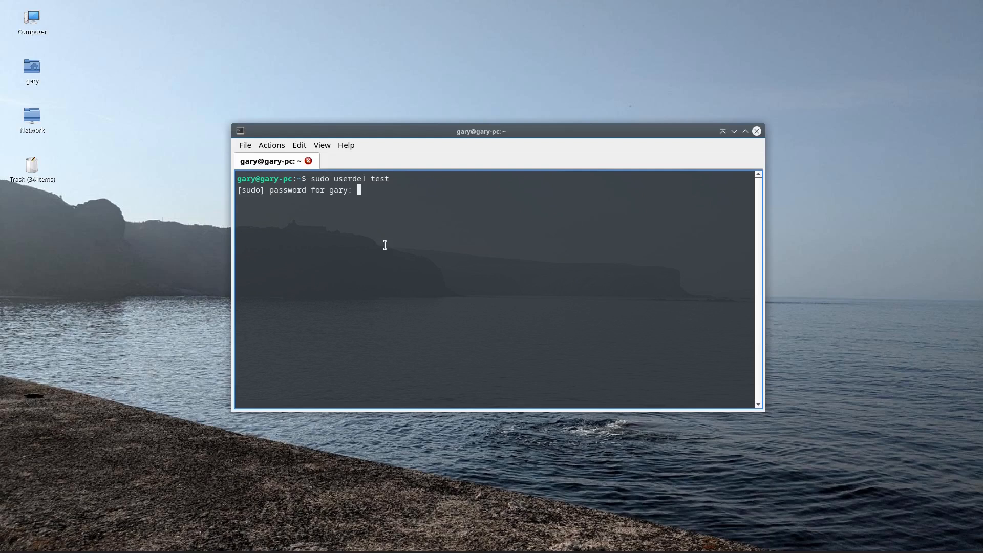
pyautogui.press('Return')
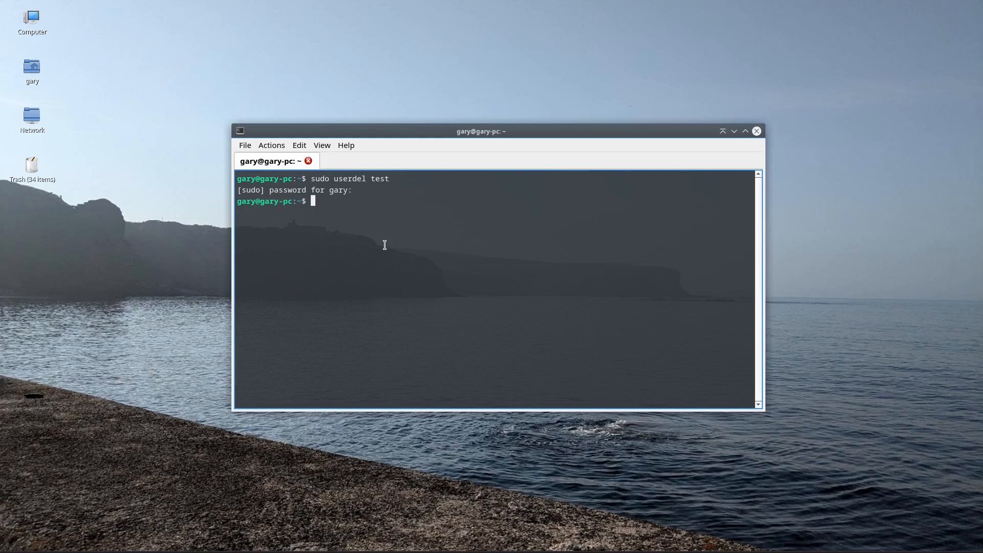
pyautogui.click(756, 131)
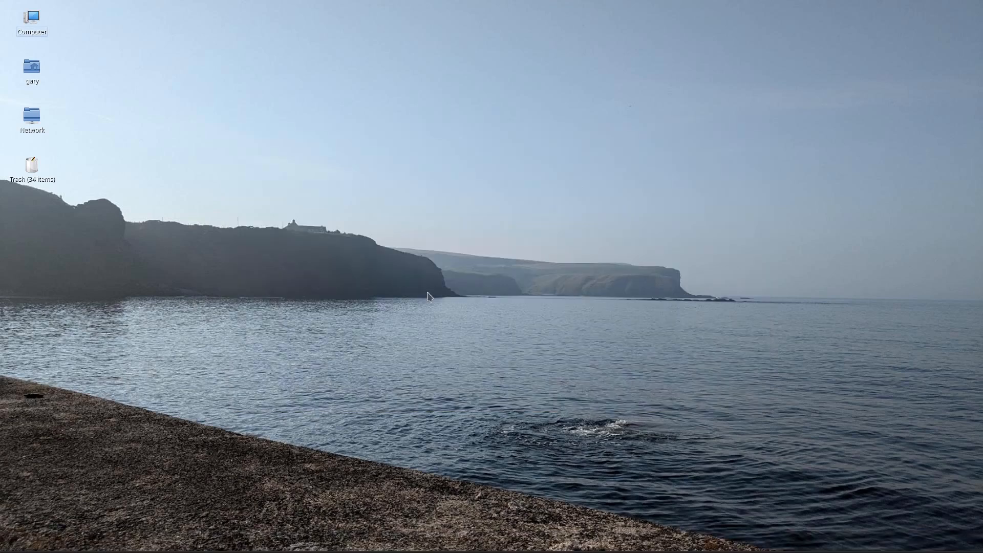
pyautogui.moveTo(439, 301)
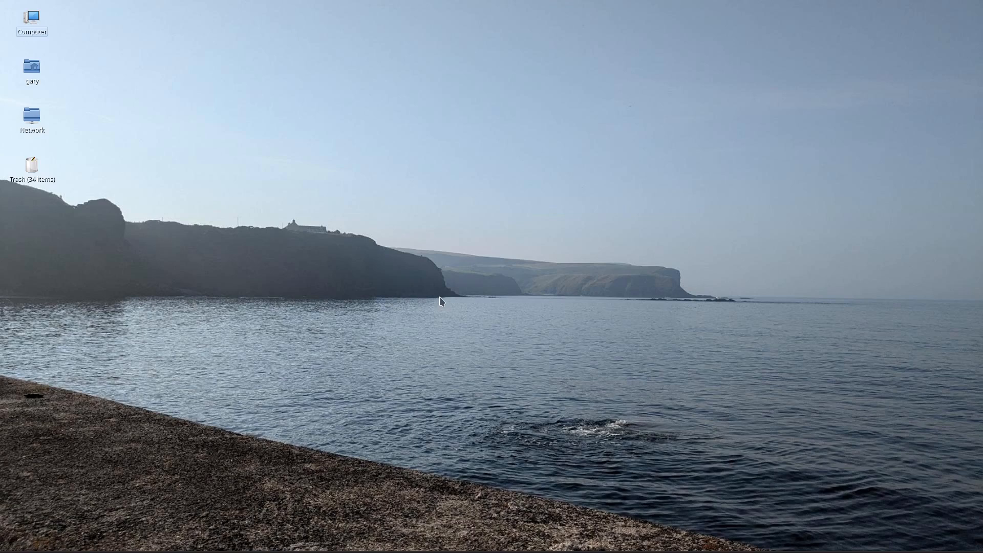